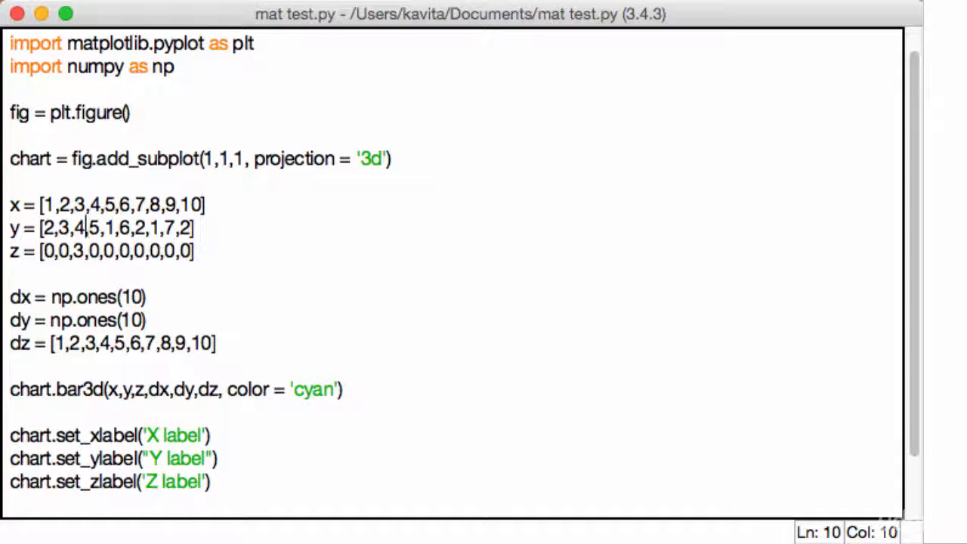
Place the cursor in the script to add the axes3d import and remove the bar3d data.
{"action": "left_click", "coordinate": [239, 488]}
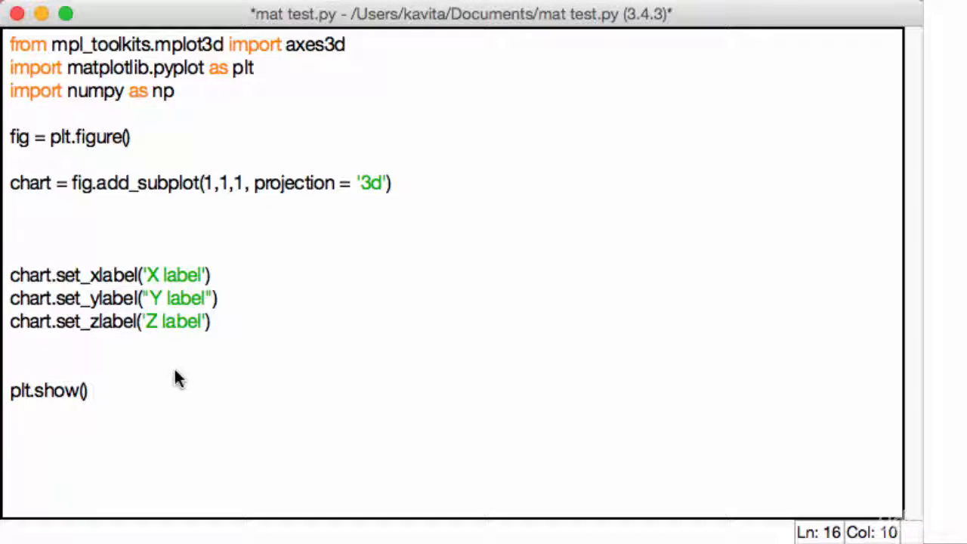
Add the line 'x,y,z = axes3d.get_test_data(0.05)' below the subplot line.
{"action": "left_click", "coordinate": [87, 390]}
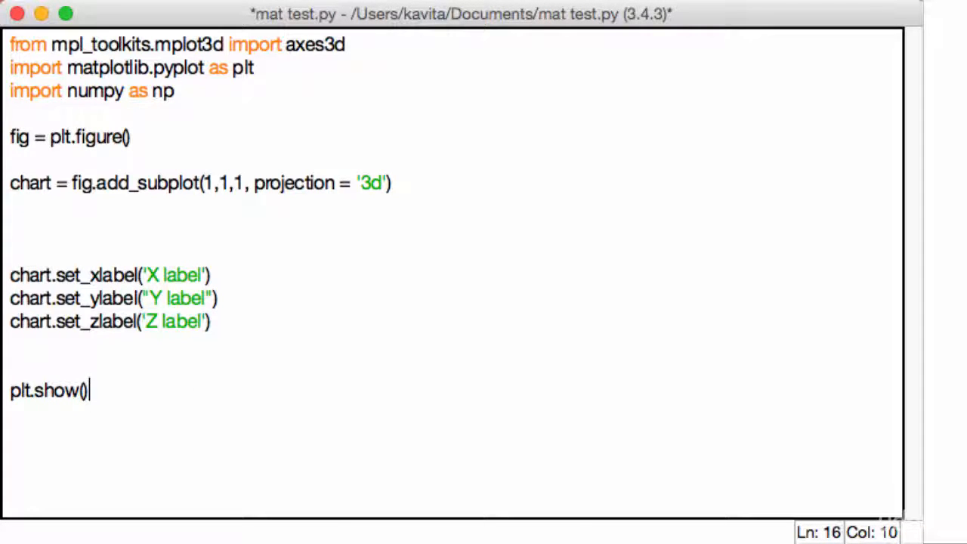
{"action": "mouse_move", "coordinate": [334, 198]}
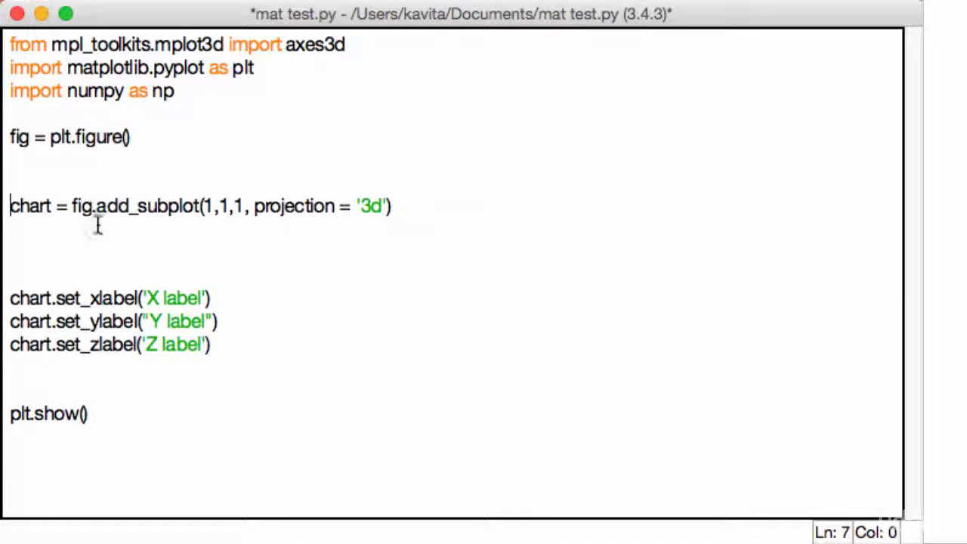
{"action": "key", "text": "enter"}
{"action": "type", "text": "chart ="}
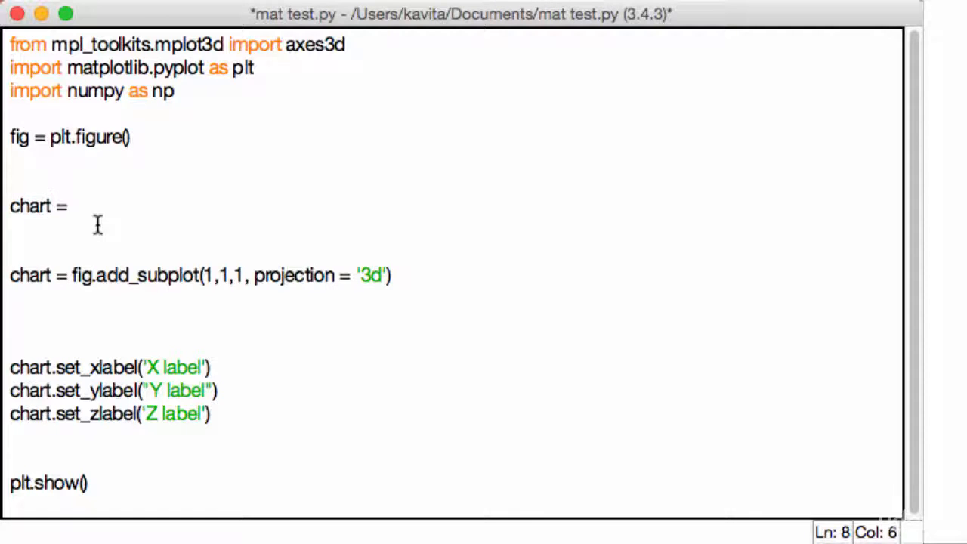
{"action": "key", "text": "Backspace"}
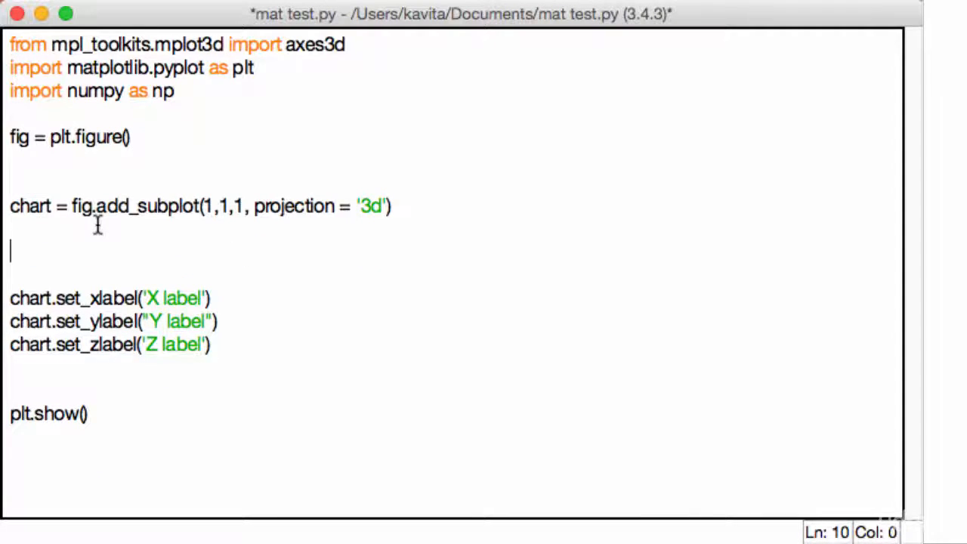
{"action": "type", "text": "x,y,z ="}
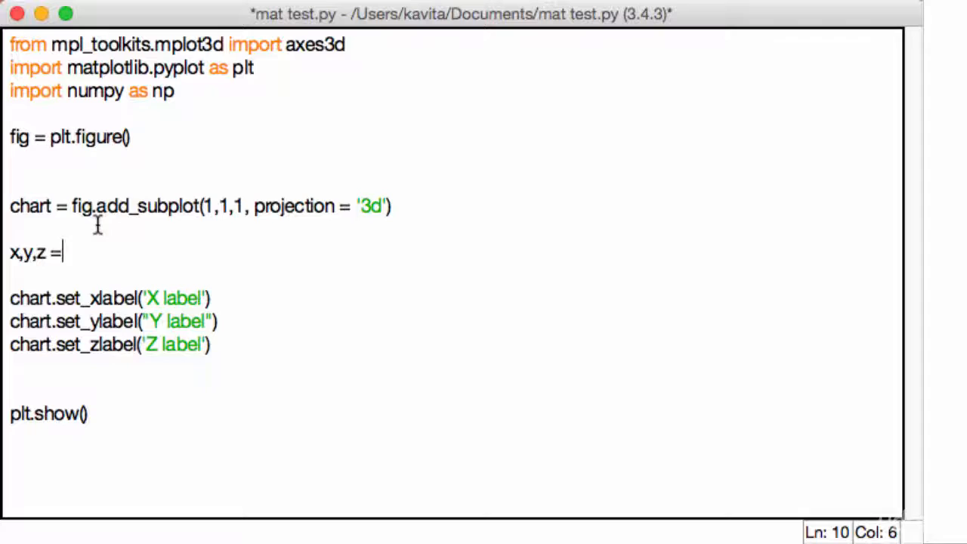
{"action": "type", "text": "axes3d"}
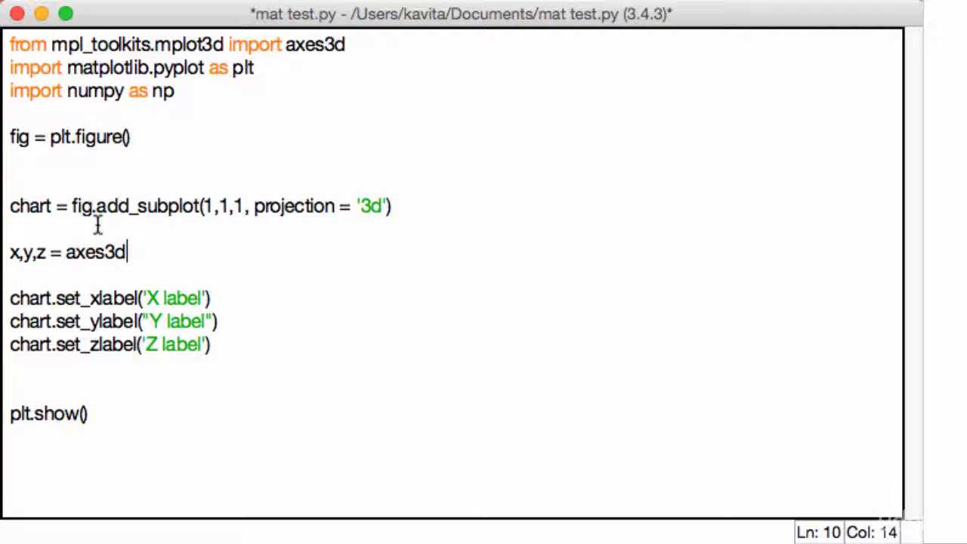
{"action": "type", "text": ".get_te"}
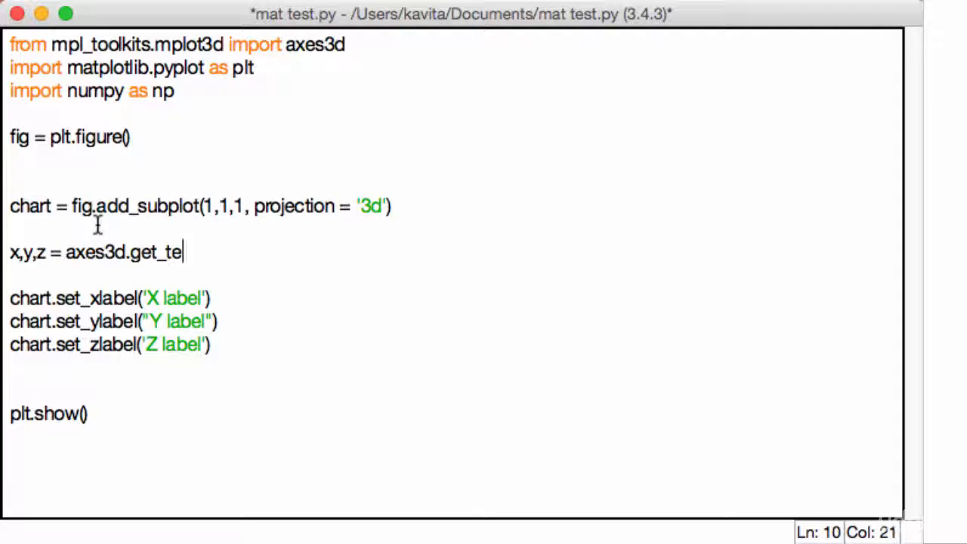
{"action": "type", "text": "sst_data"}
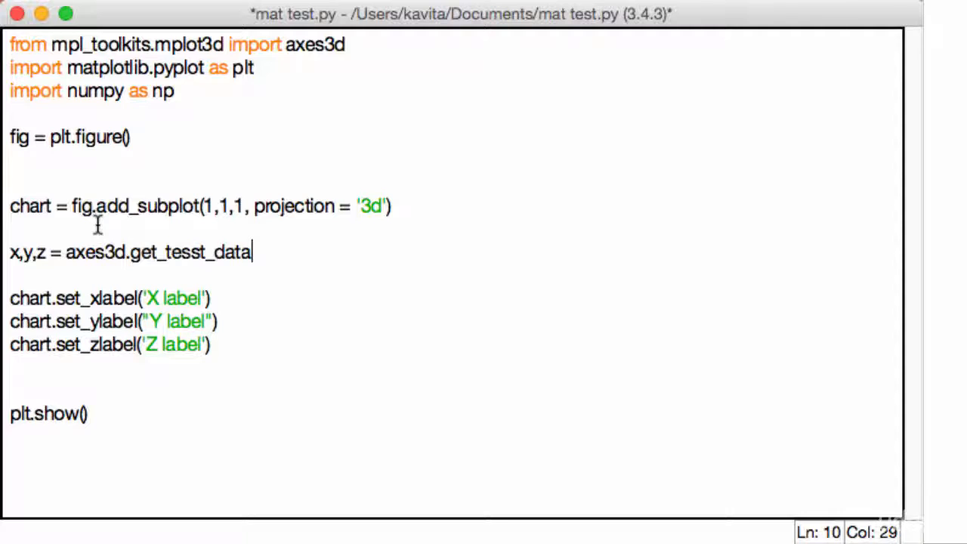
{"action": "key", "text": "BackSpace"}
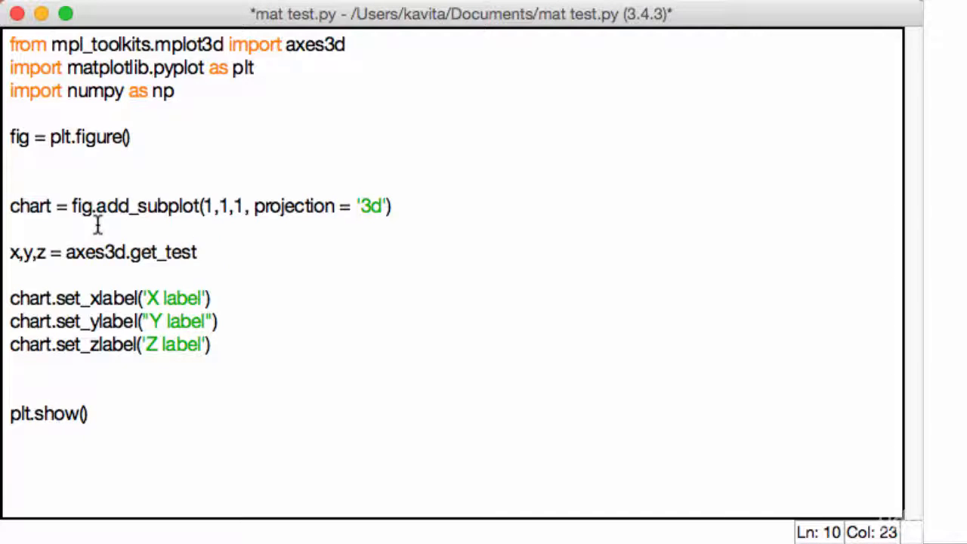
{"action": "type", "text": "_dat"}
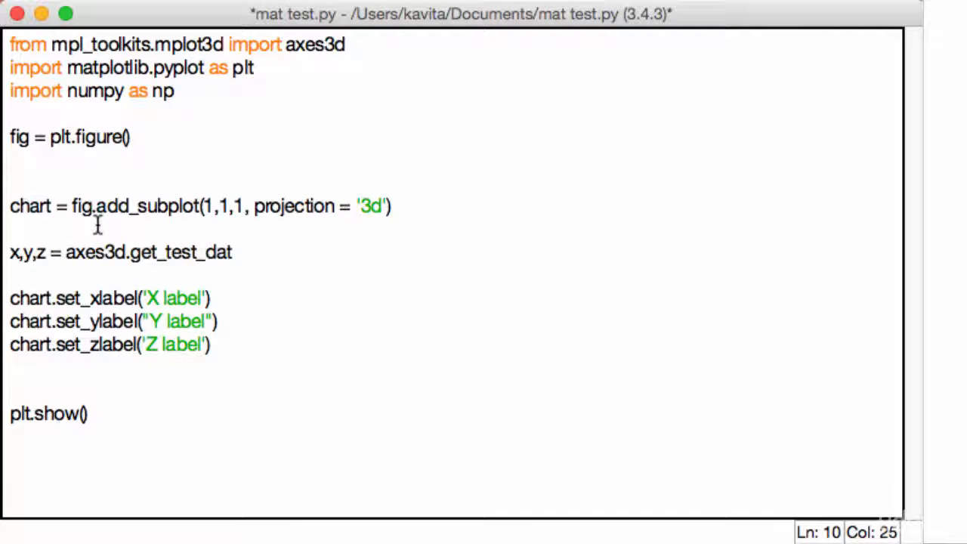
{"action": "type", "text": "a()"}
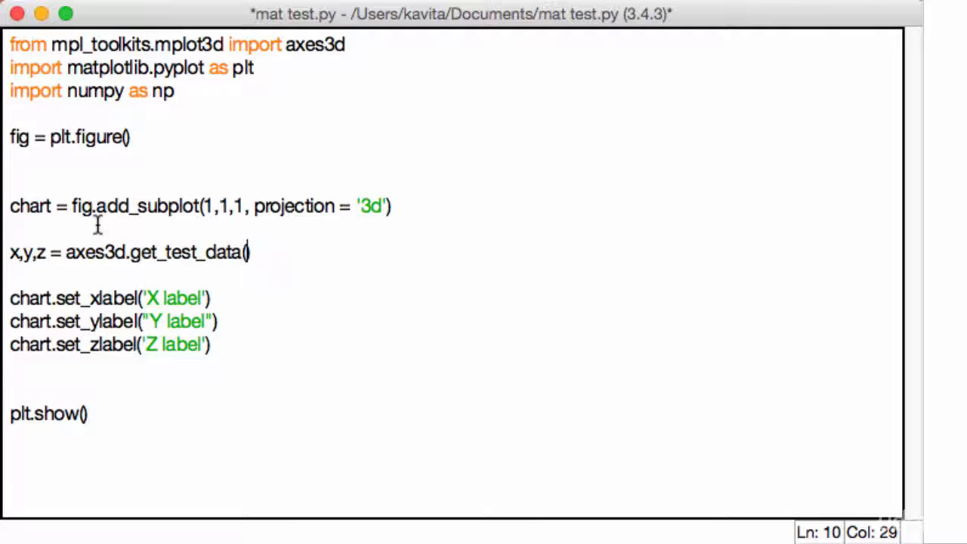
{"action": "type", "text": "0."}
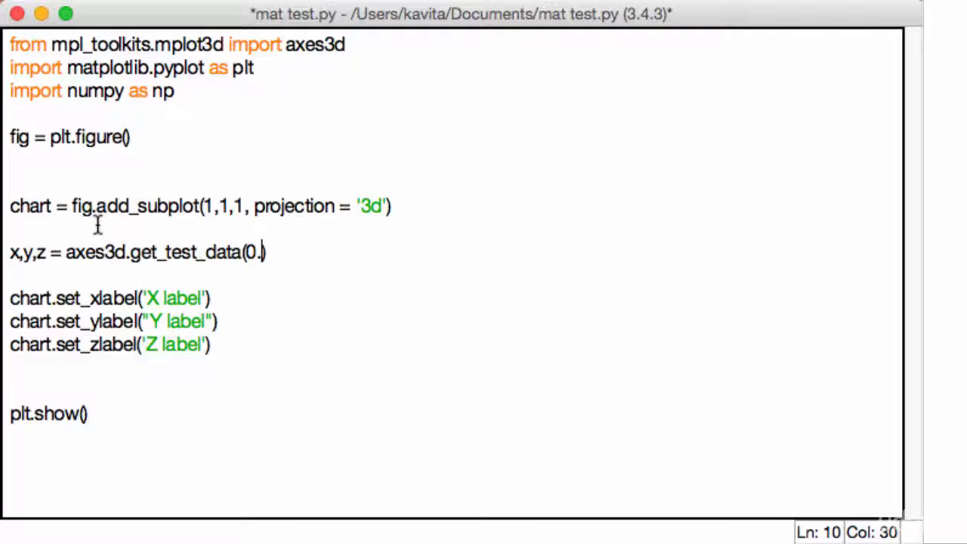
{"action": "type", "text": "05"}
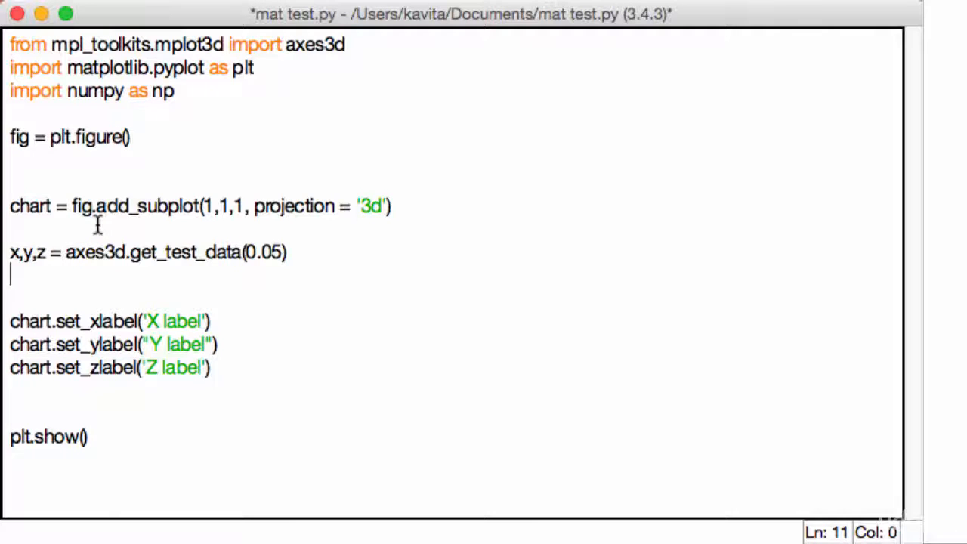
Add 'chart.plot_wireframe(x,y,z, rstride=10, cstride=10)' and run the script.
{"action": "type", "text": "chart"}
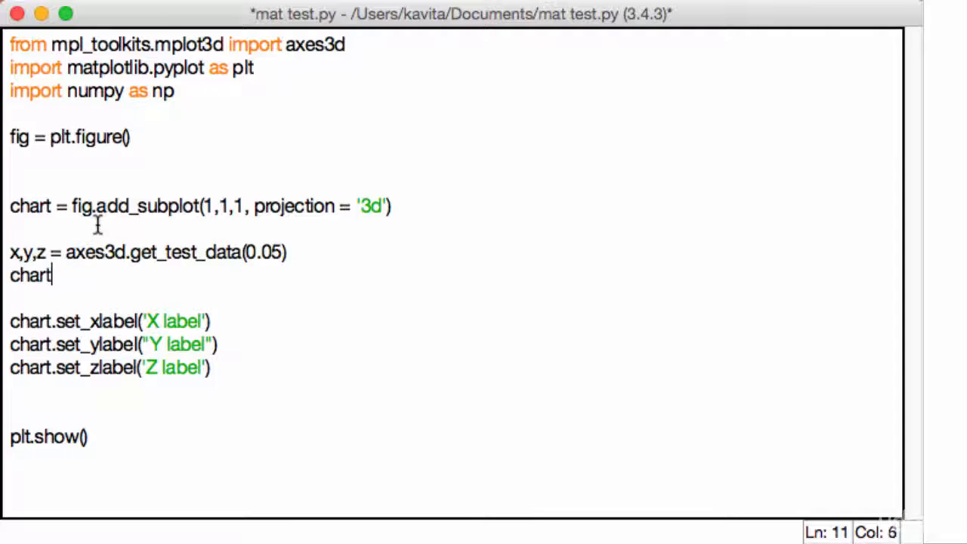
{"action": "type", "text": ".plot_"}
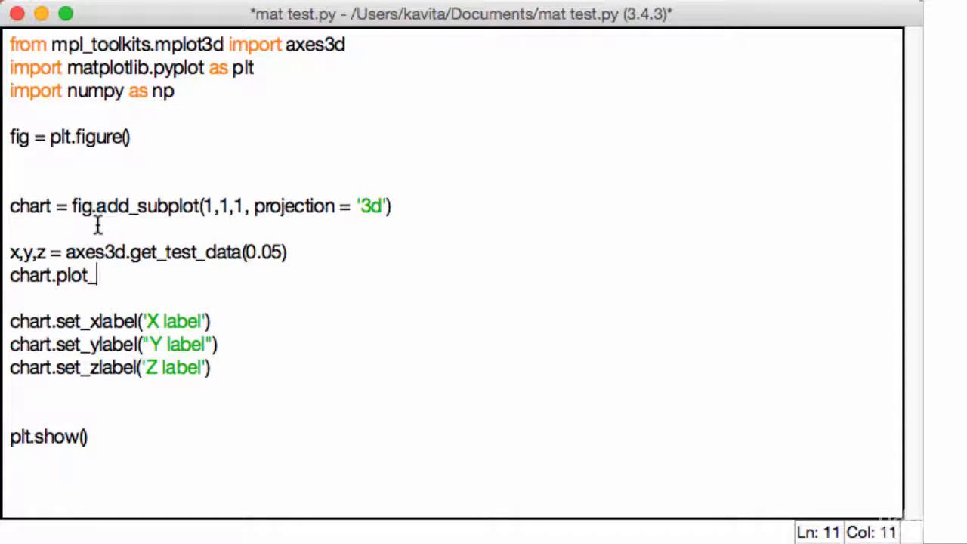
{"action": "type", "text": "wireframe()"}
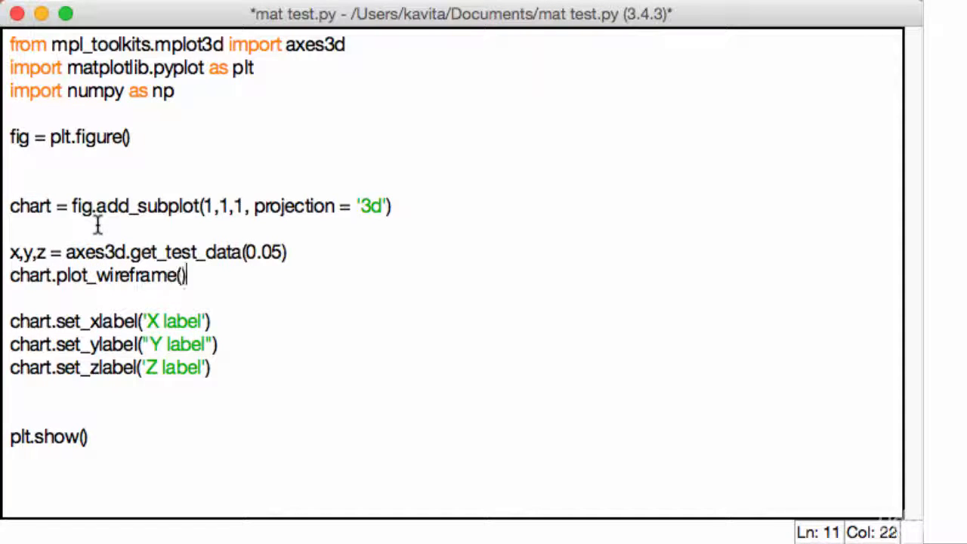
{"action": "type", "text": "x,y,"}
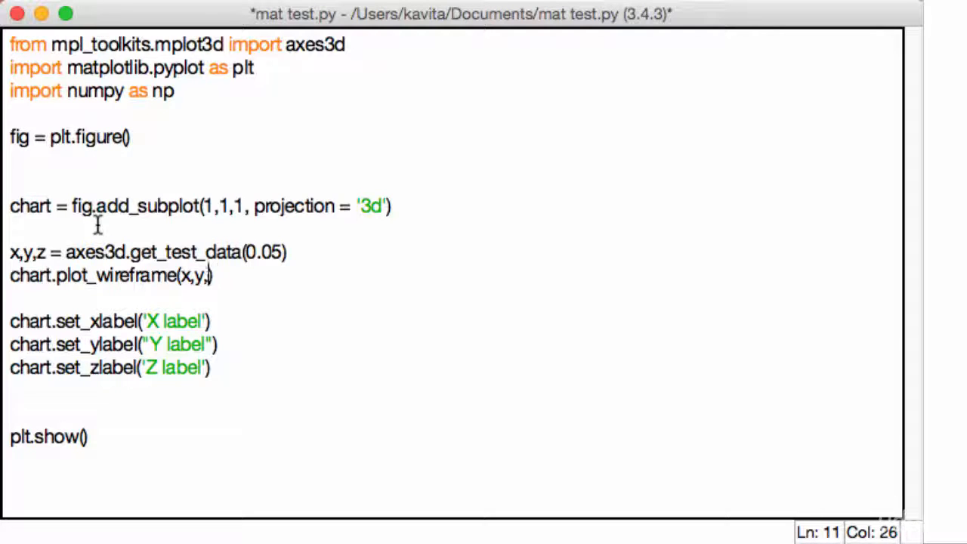
{"action": "type", "text": "z, r"}
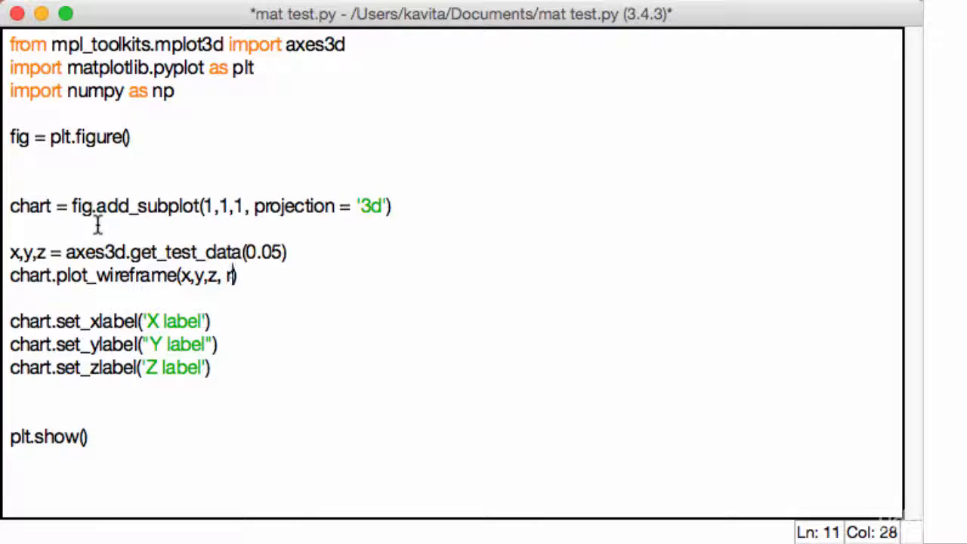
{"action": "type", "text": "stride="}
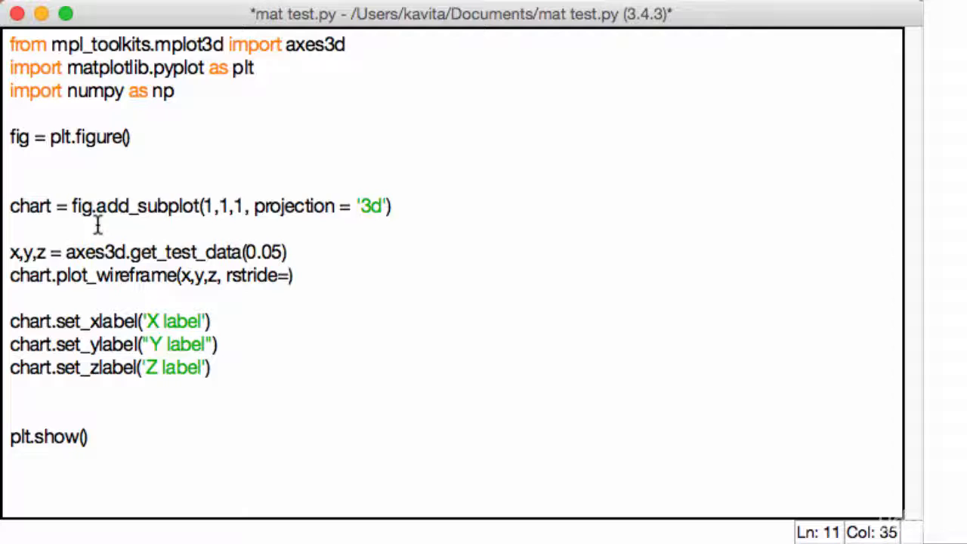
{"action": "type", "text": "10,"}
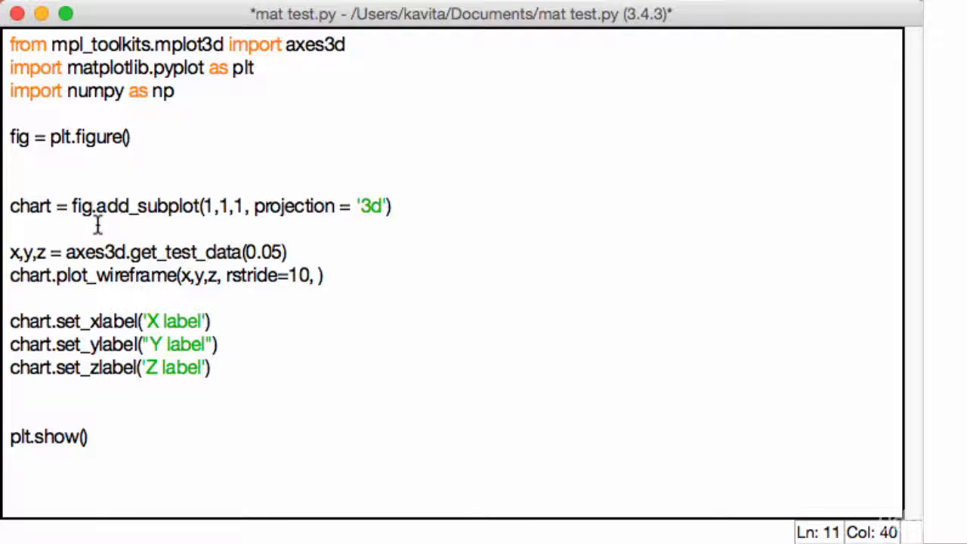
{"action": "type", "text": "cstride="}
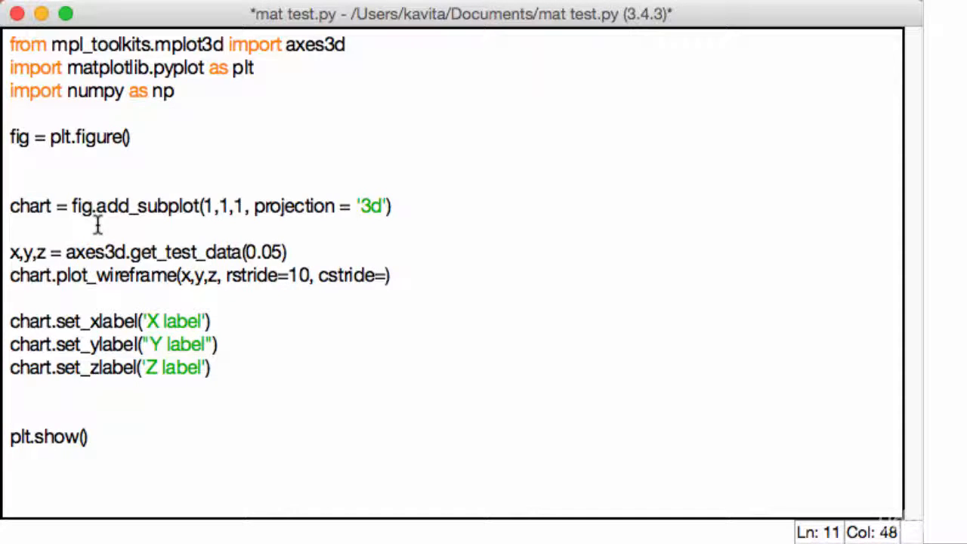
{"action": "type", "text": "10"}
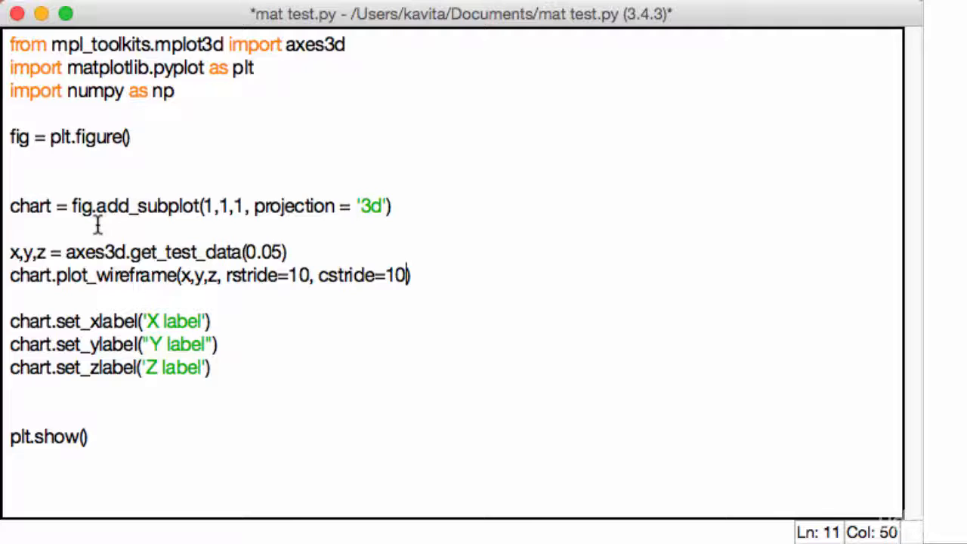
{"action": "key", "text": "cmd+s"}
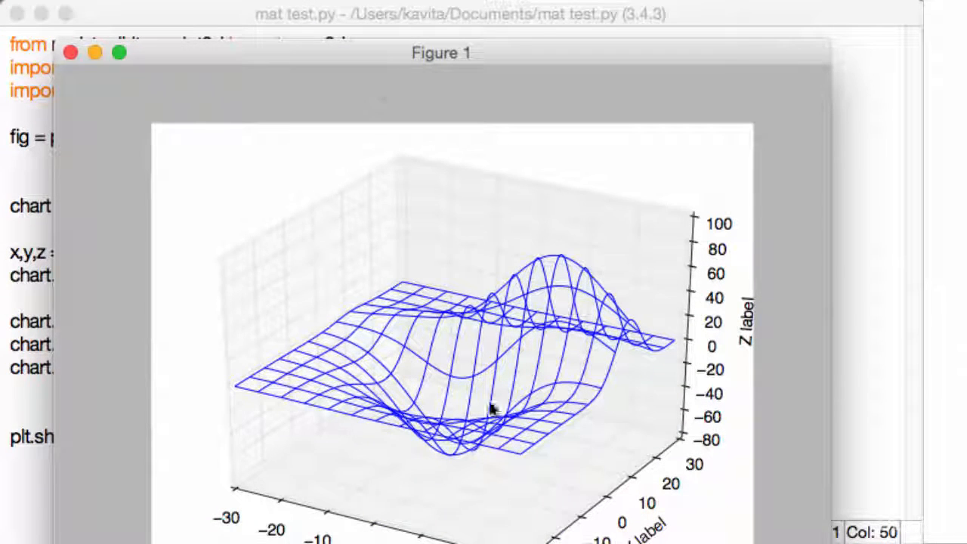
Rotate the blue wireframe through overhead, side-on and front views.
{"action": "left_click_drag", "start_coordinate": [491, 408], "coordinate": [426, 305]}
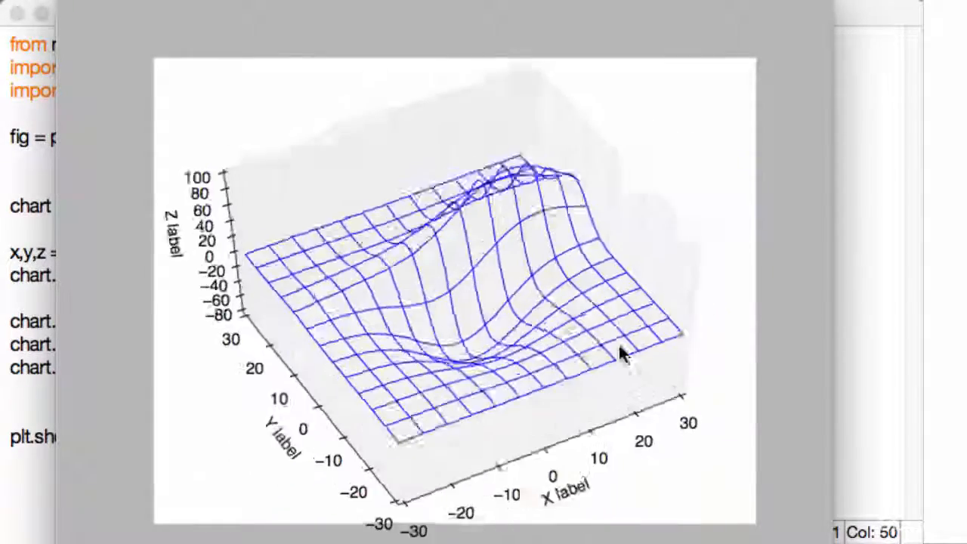
{"action": "left_click_drag", "start_coordinate": [619, 355], "coordinate": [442, 253]}
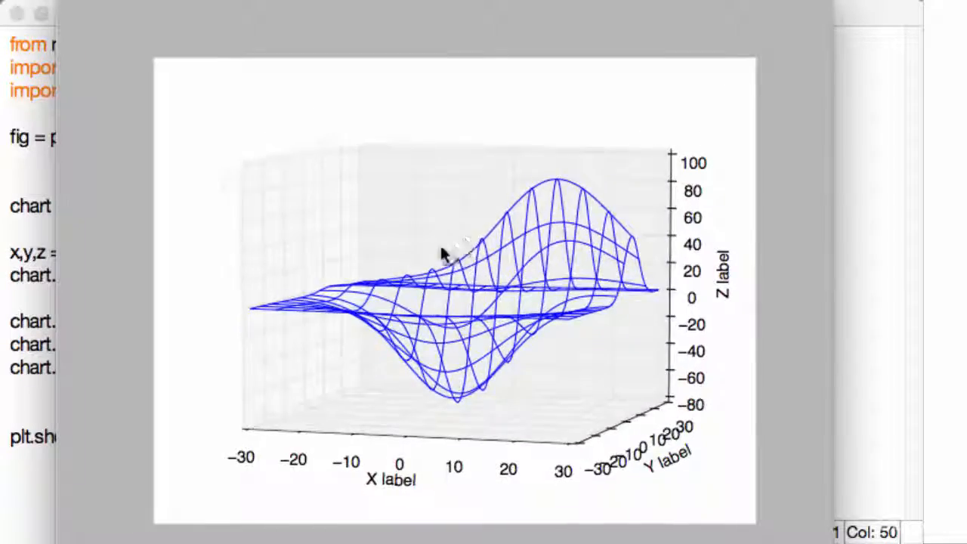
{"action": "left_click_drag", "start_coordinate": [441, 253], "coordinate": [502, 343]}
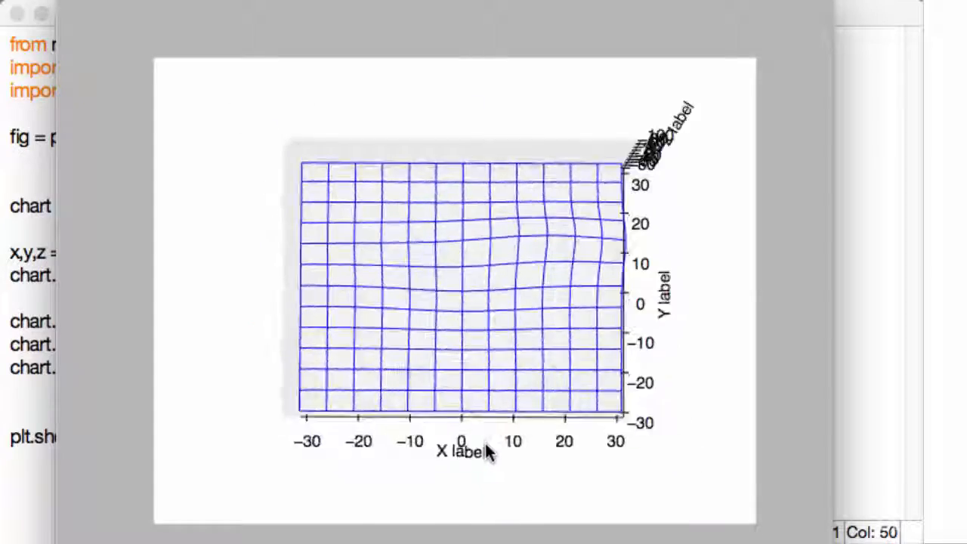
{"action": "left_click_drag", "start_coordinate": [484, 302], "coordinate": [487, 283]}
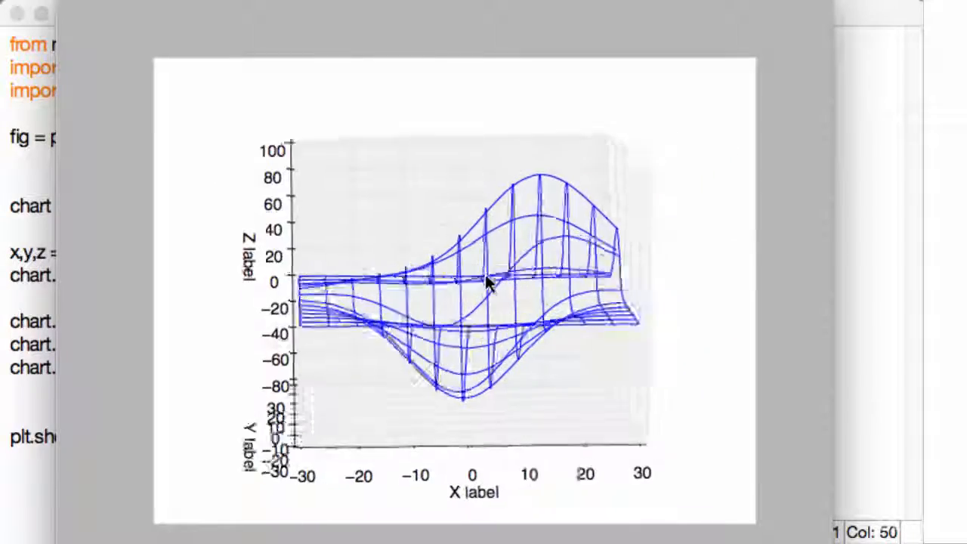
{"action": "left_click_drag", "start_coordinate": [488, 284], "coordinate": [294, 457]}
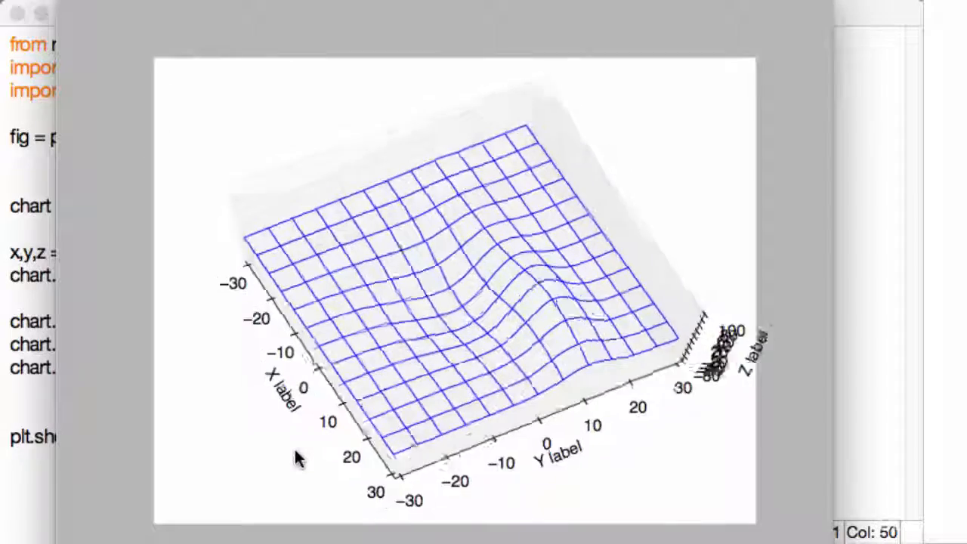
{"action": "left_click_drag", "start_coordinate": [302, 453], "coordinate": [472, 242]}
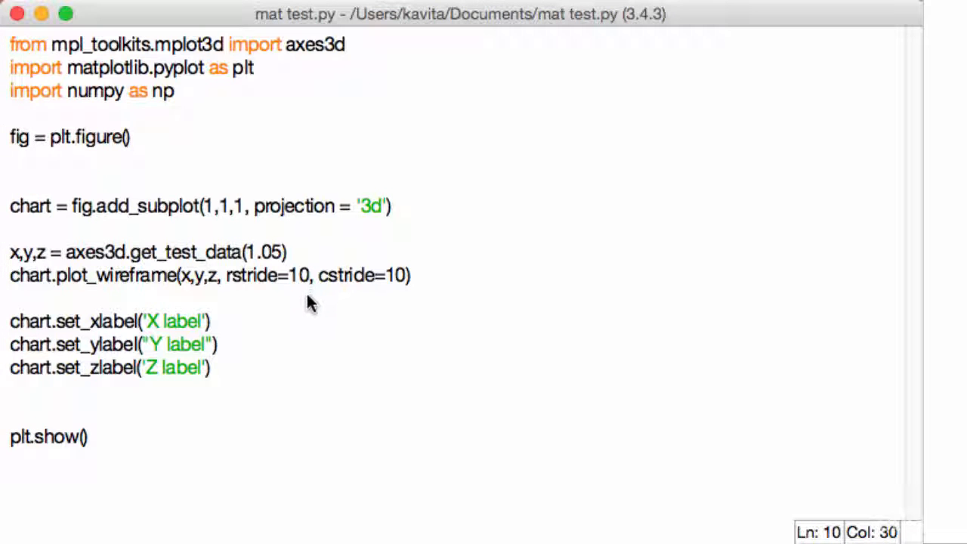
{"action": "key", "text": "F5"}
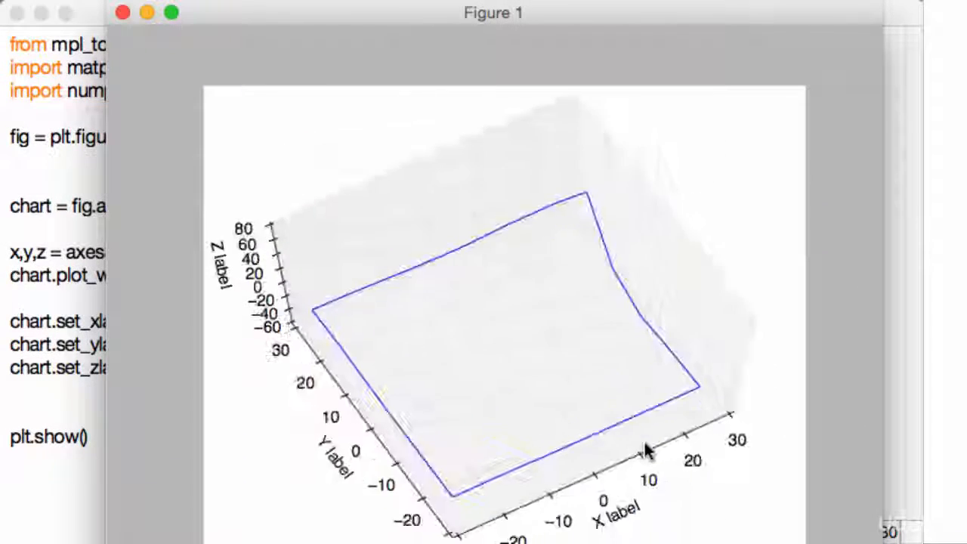
{"action": "left_click_drag", "start_coordinate": [646, 449], "coordinate": [611, 359]}
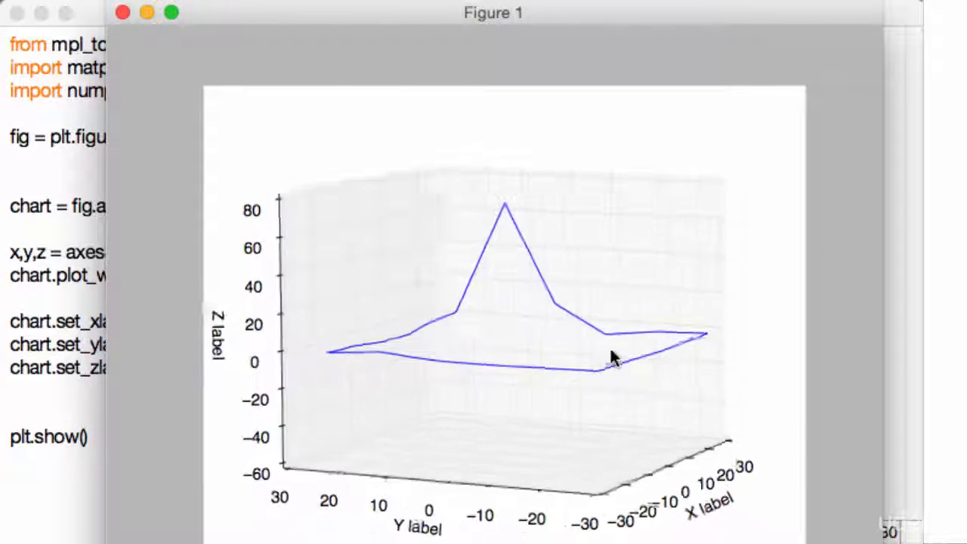
{"action": "left_click_drag", "start_coordinate": [612, 359], "coordinate": [506, 343]}
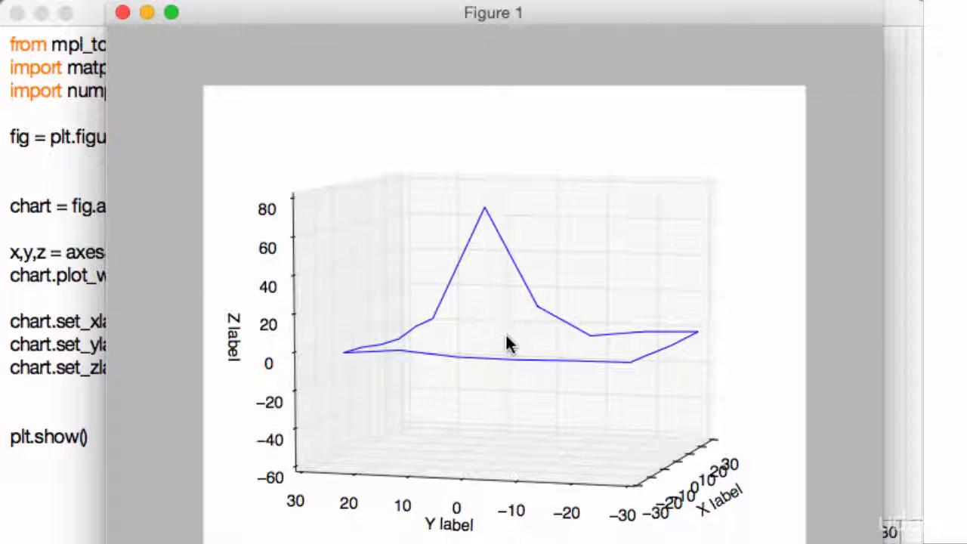
{"action": "left_click", "coordinate": [117, 13]}
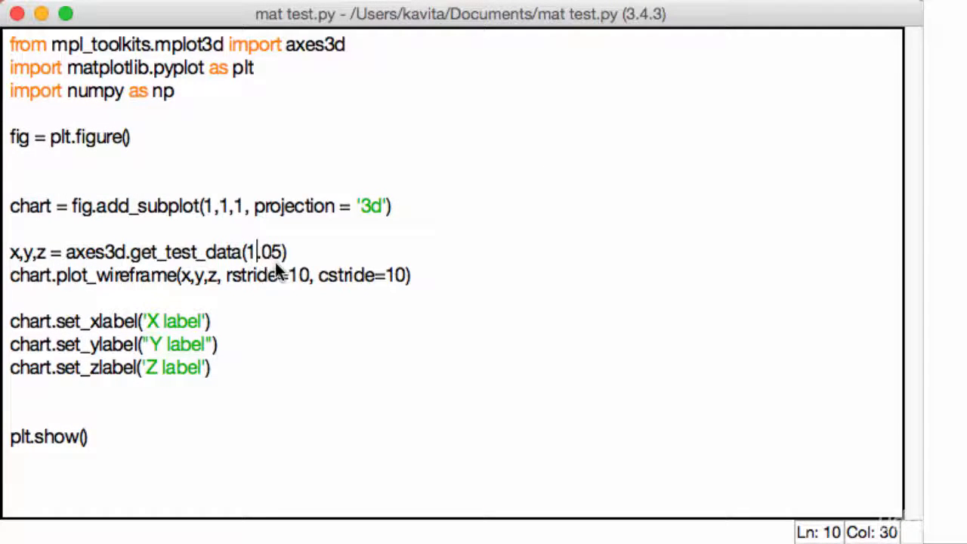
Change the get_test_data delta from 1.05 back to 0.05 and reduce the stride values.
{"action": "type", "text": "0"}
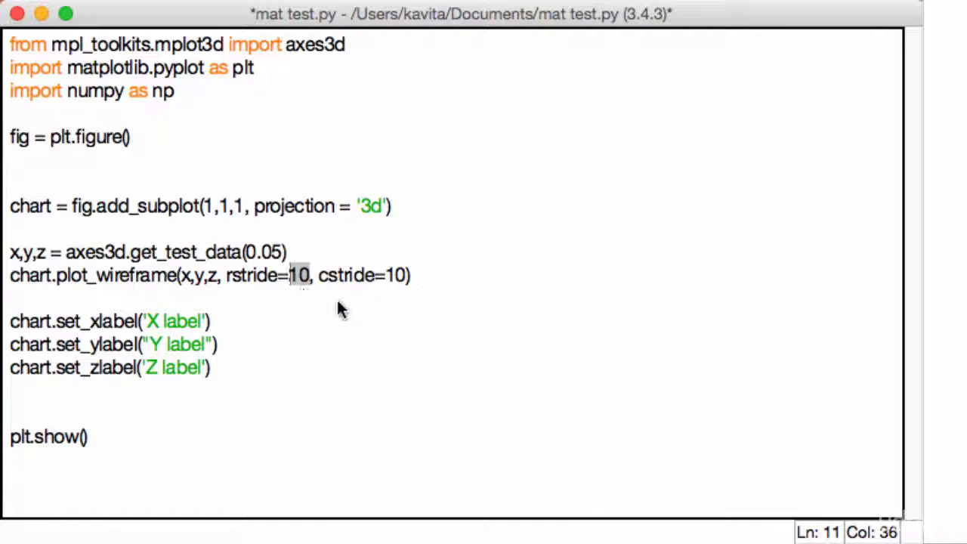
{"action": "type", "text": "2"}
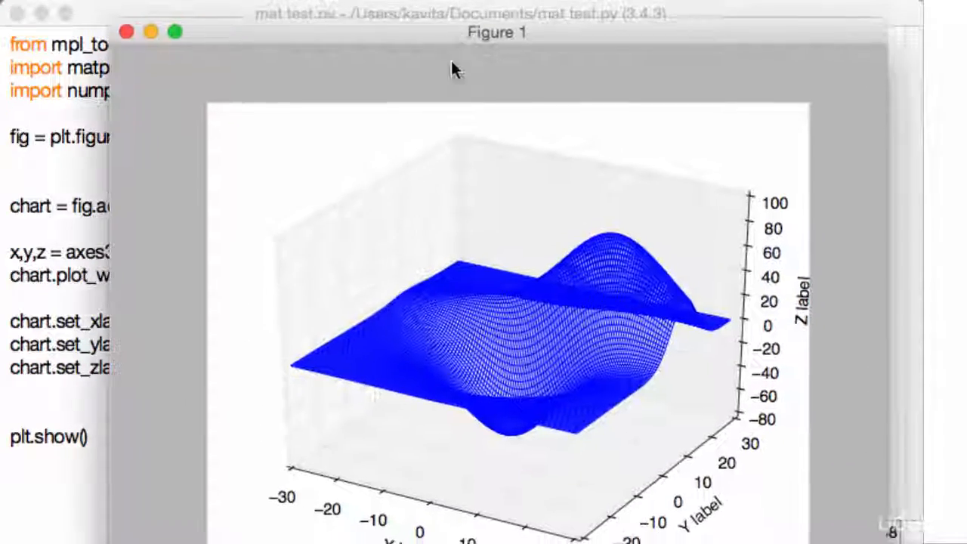
Rotate the dense wireframe through overhead, side and peak views, then close the figure.
{"action": "left_click_drag", "start_coordinate": [453, 302], "coordinate": [574, 434]}
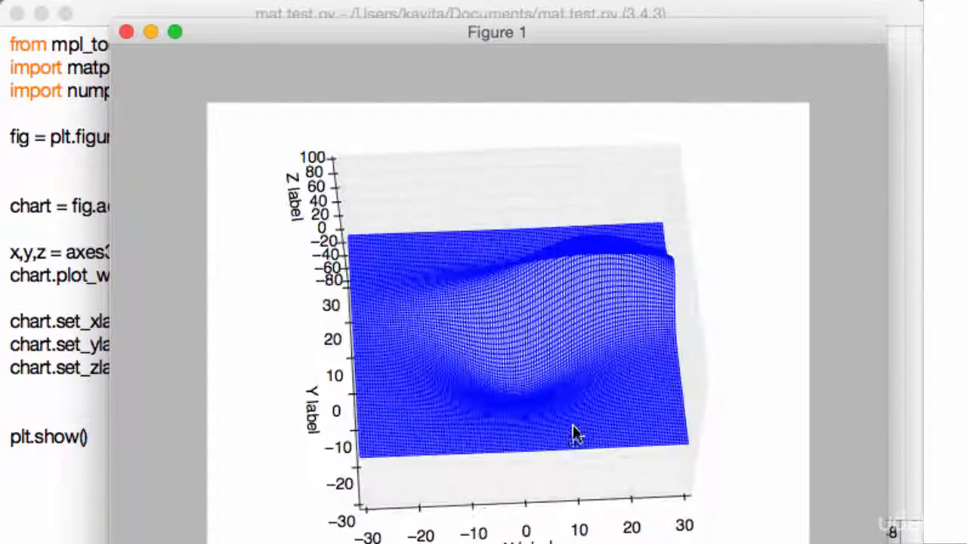
{"action": "left_click_drag", "start_coordinate": [578, 434], "coordinate": [528, 328]}
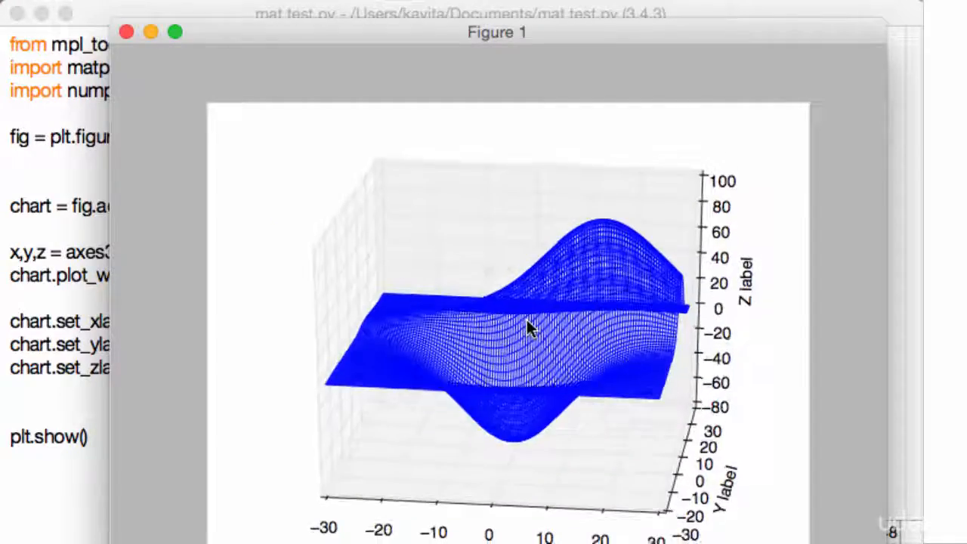
{"action": "left_click_drag", "start_coordinate": [529, 326], "coordinate": [325, 385]}
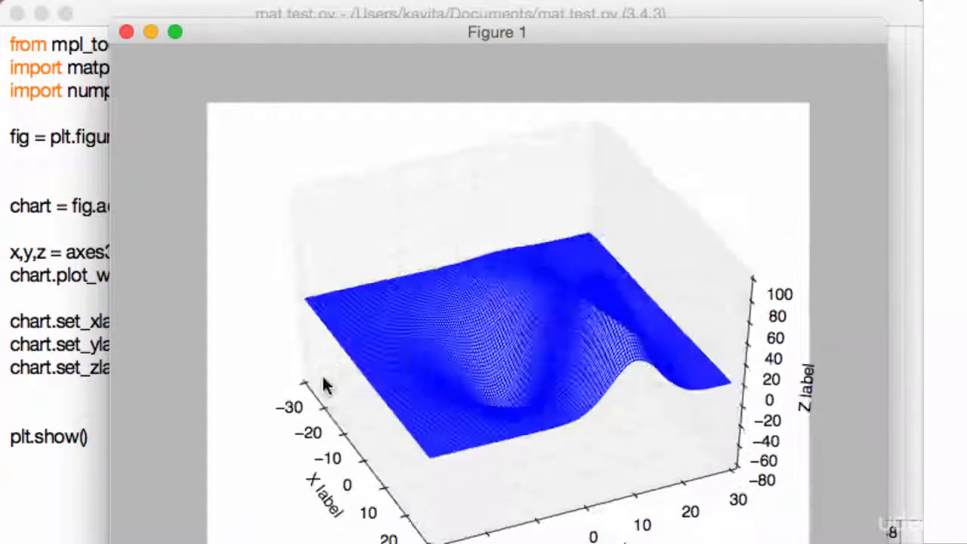
{"action": "left_click_drag", "start_coordinate": [324, 385], "coordinate": [498, 423]}
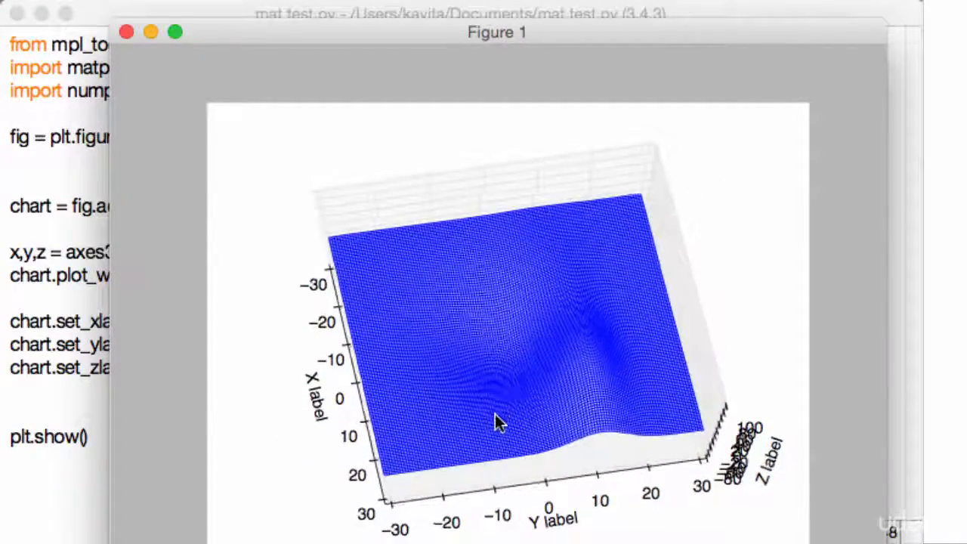
{"action": "left_click_drag", "start_coordinate": [498, 423], "coordinate": [499, 385]}
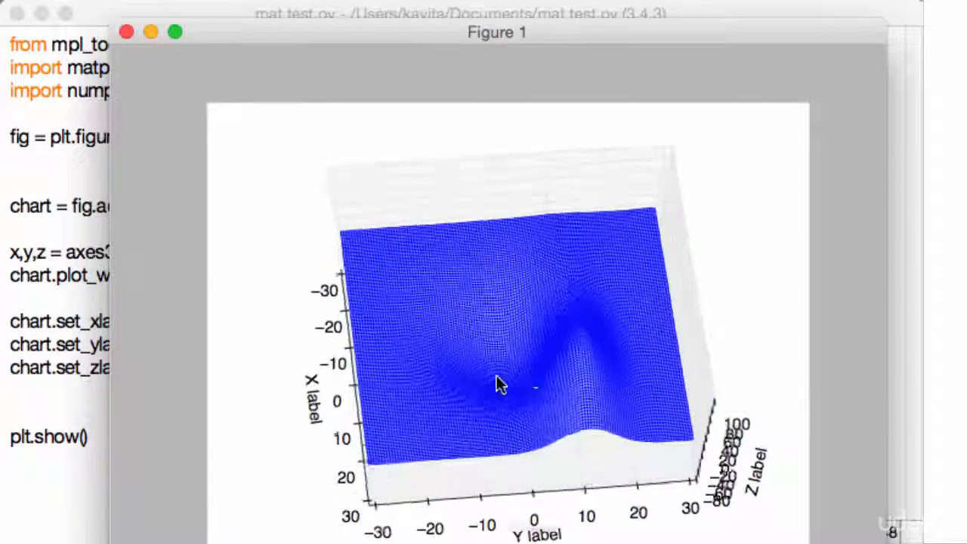
{"action": "left_click_drag", "start_coordinate": [499, 382], "coordinate": [707, 346]}
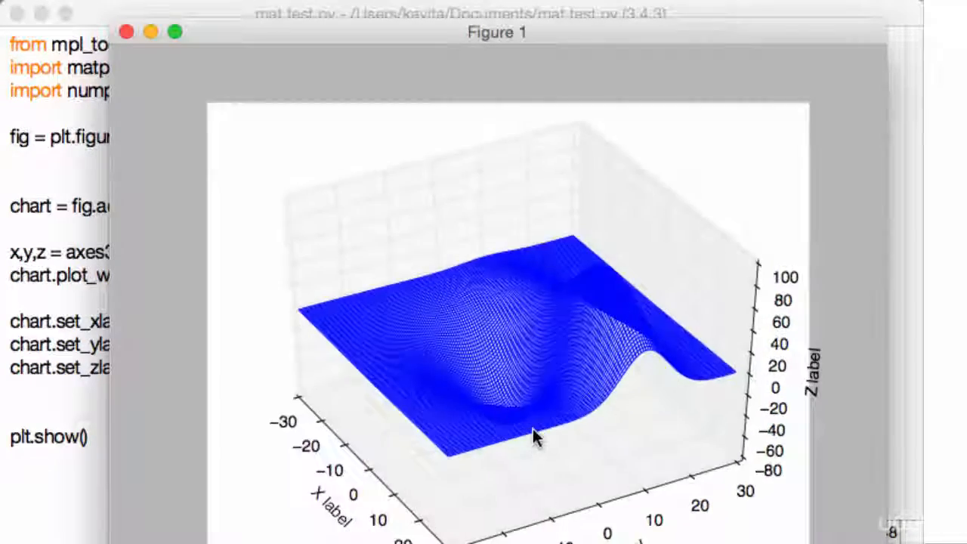
{"action": "left_click_drag", "start_coordinate": [536, 438], "coordinate": [702, 453]}
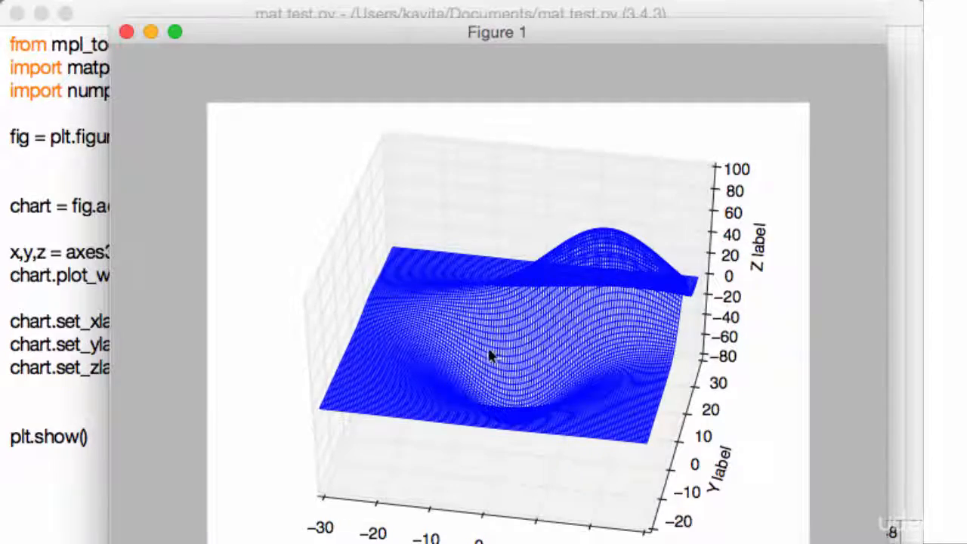
{"action": "left_click_drag", "start_coordinate": [489, 357], "coordinate": [544, 459]}
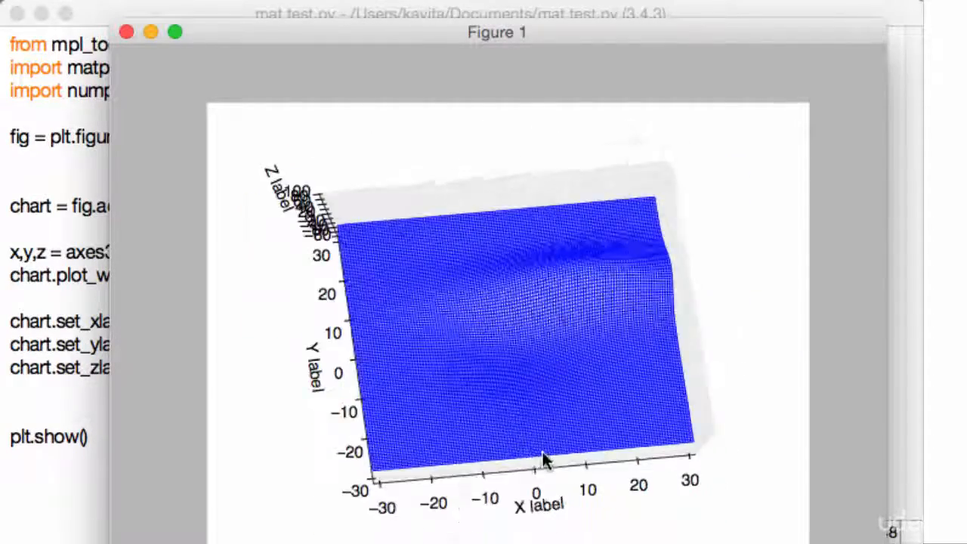
{"action": "left_click_drag", "start_coordinate": [543, 456], "coordinate": [465, 280]}
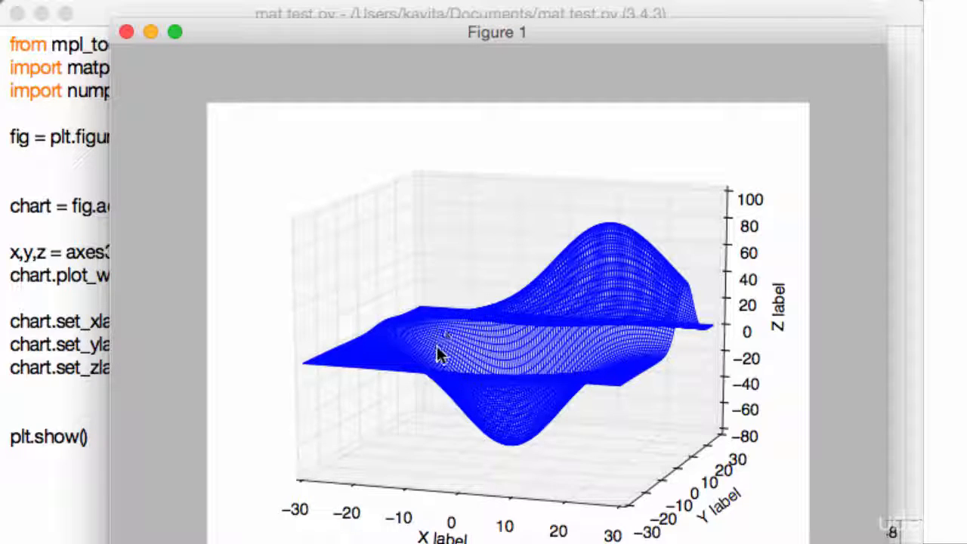
{"action": "left_click_drag", "start_coordinate": [441, 355], "coordinate": [329, 374]}
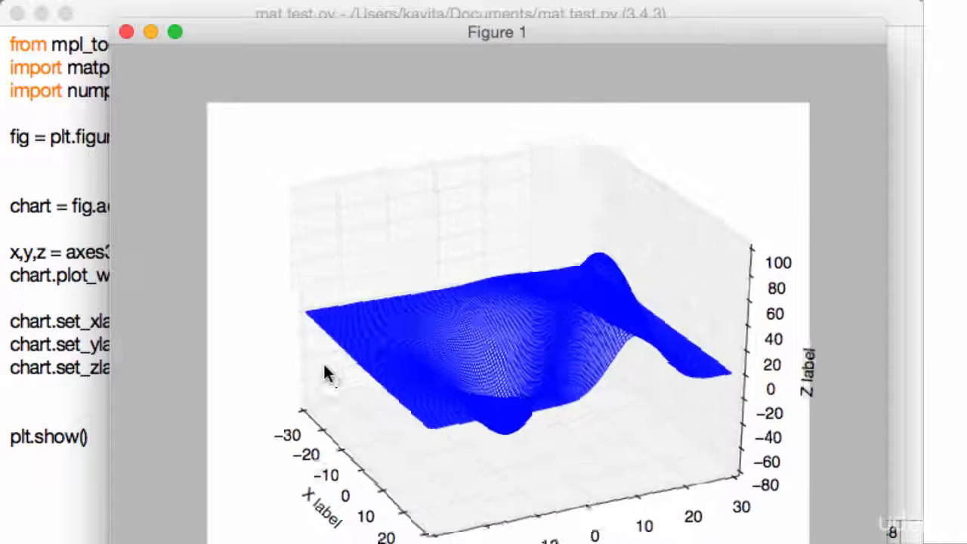
{"action": "left_click", "coordinate": [126, 32]}
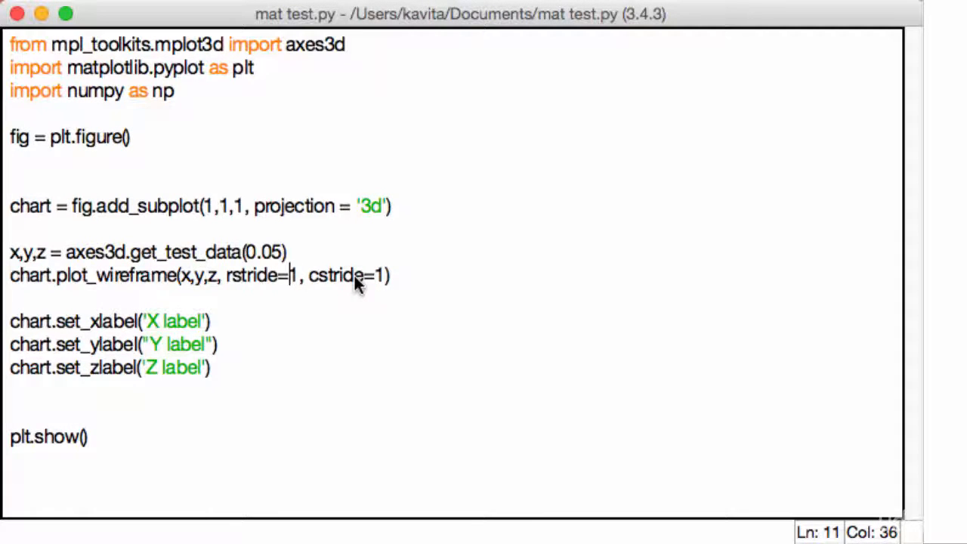
Change rstride to 10, keep cstride at 1, and rerun the script.
{"action": "type", "text": "5"}
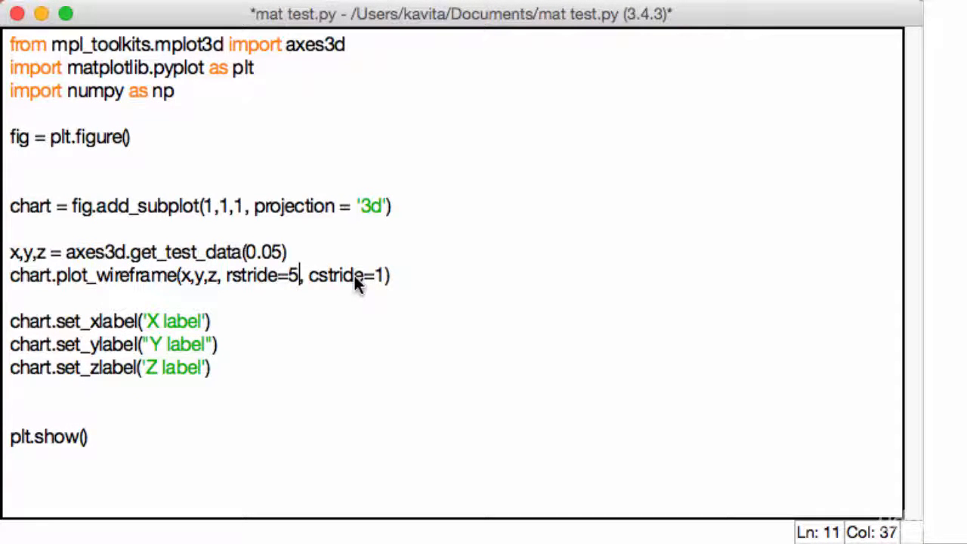
{"action": "type", "text": "0"}
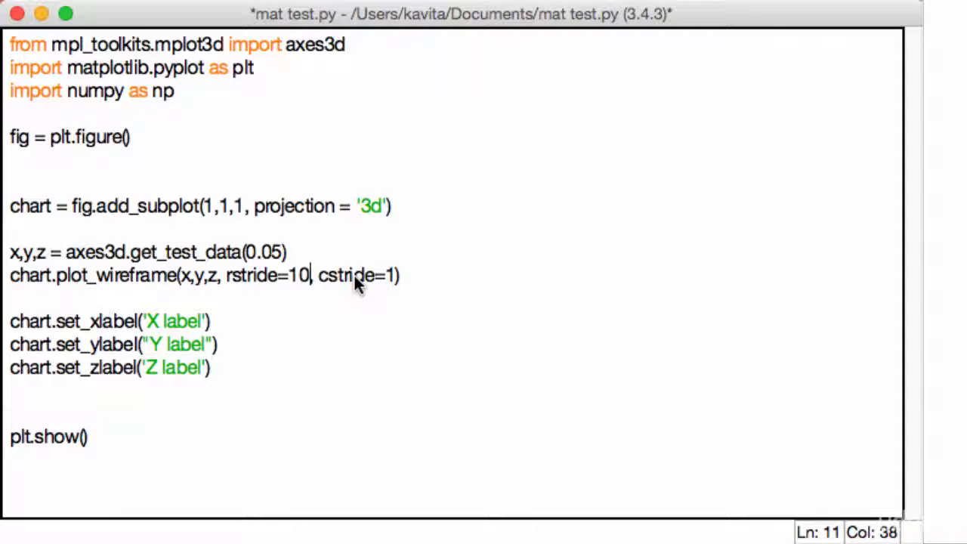
{"action": "key", "text": "cmd+s"}
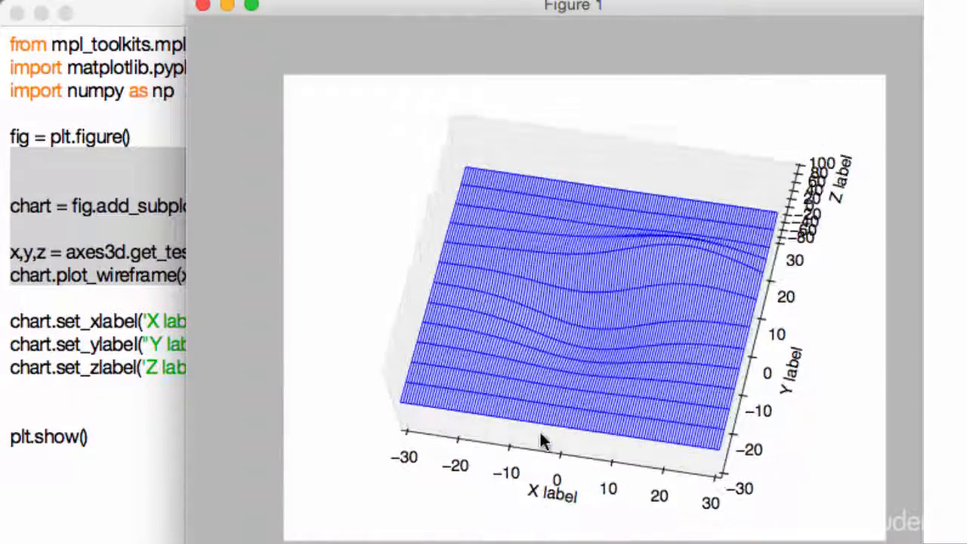
{"action": "left_click_drag", "start_coordinate": [544, 441], "coordinate": [449, 237]}
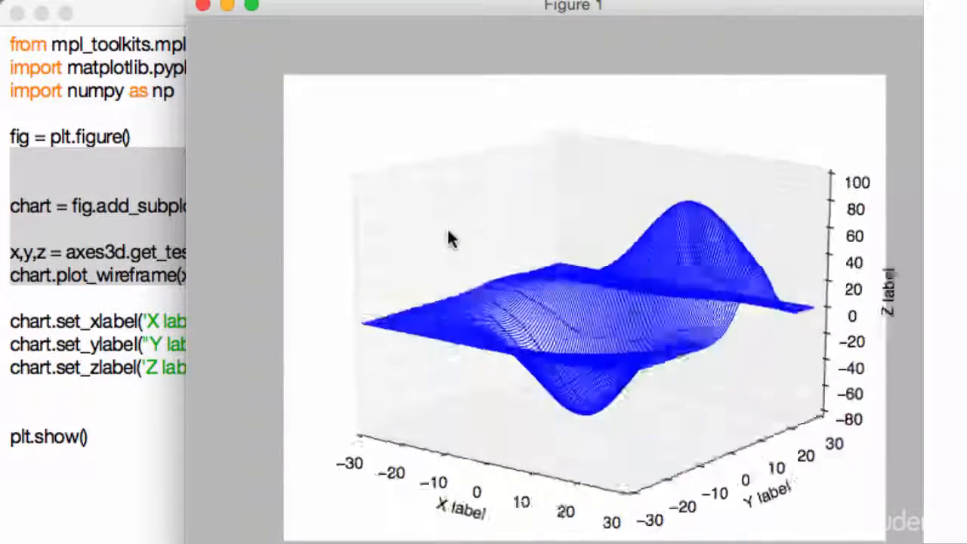
{"action": "left_click_drag", "start_coordinate": [453, 237], "coordinate": [571, 306]}
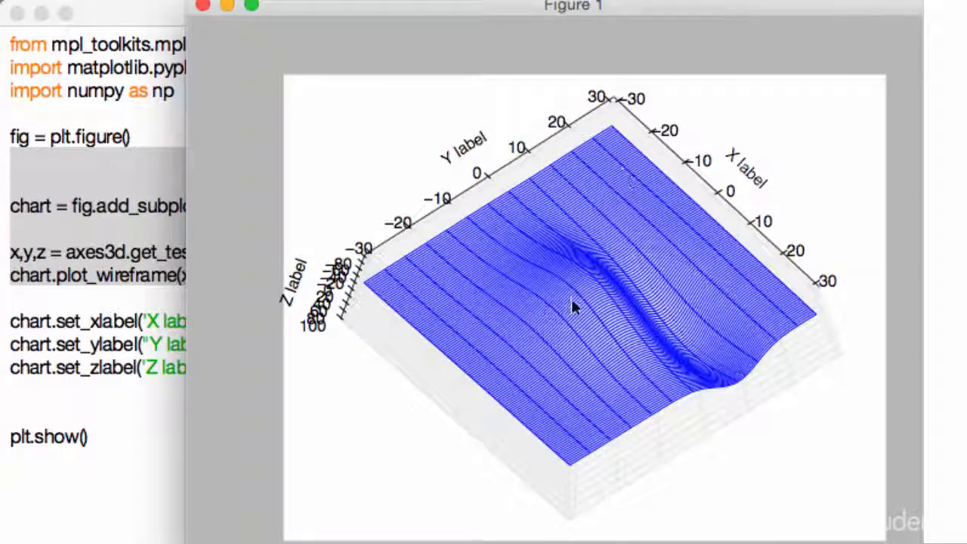
{"action": "left_click_drag", "start_coordinate": [574, 308], "coordinate": [559, 402]}
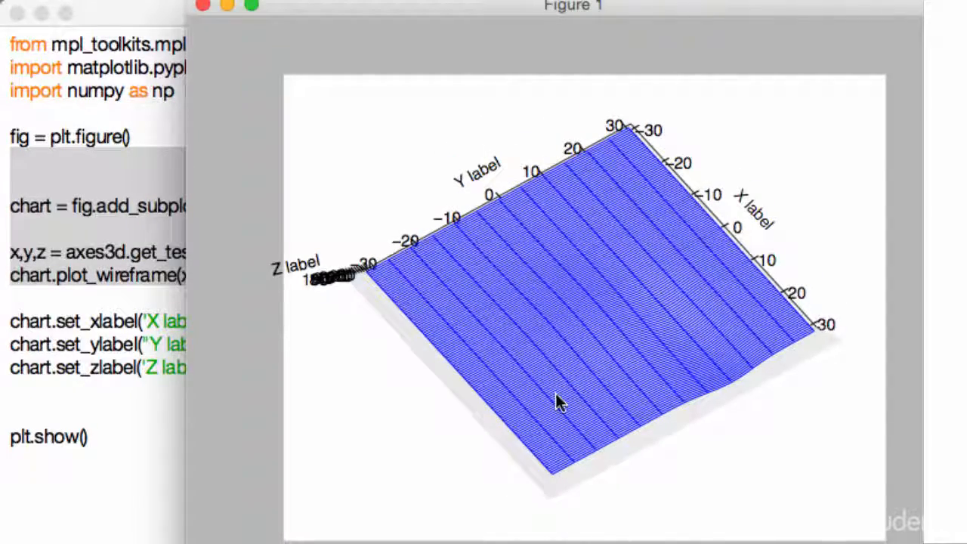
{"action": "mouse_move", "coordinate": [419, 57]}
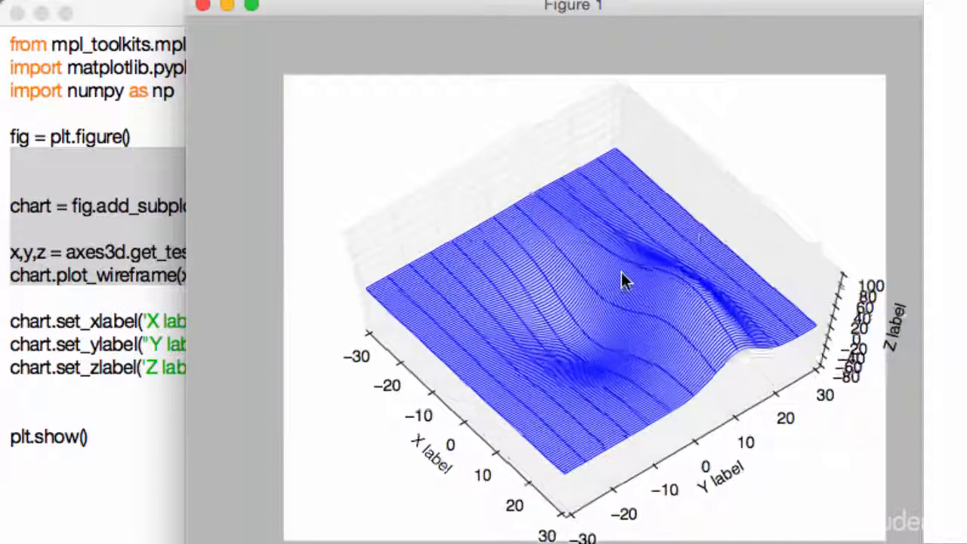
{"action": "left_click_drag", "start_coordinate": [623, 280], "coordinate": [476, 423]}
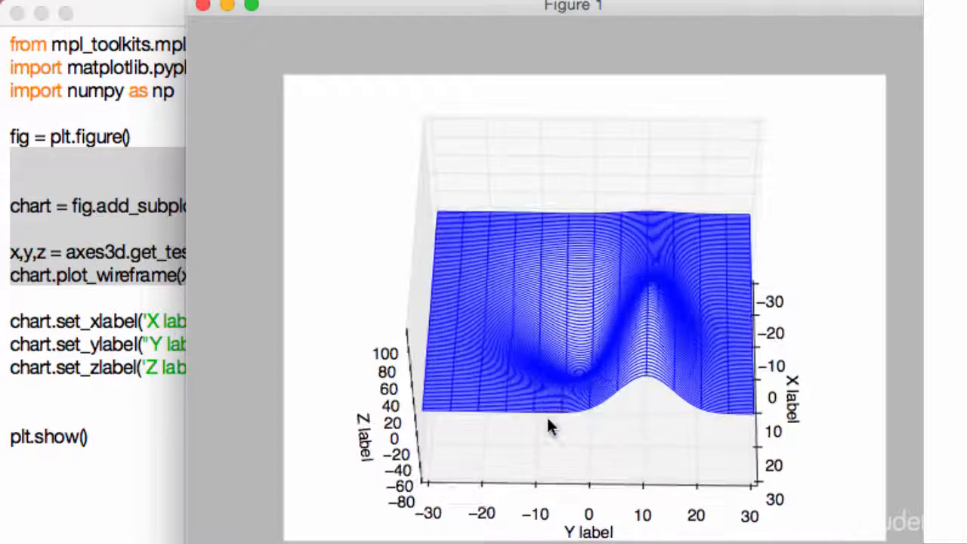
{"action": "left_click_drag", "start_coordinate": [547, 425], "coordinate": [525, 408]}
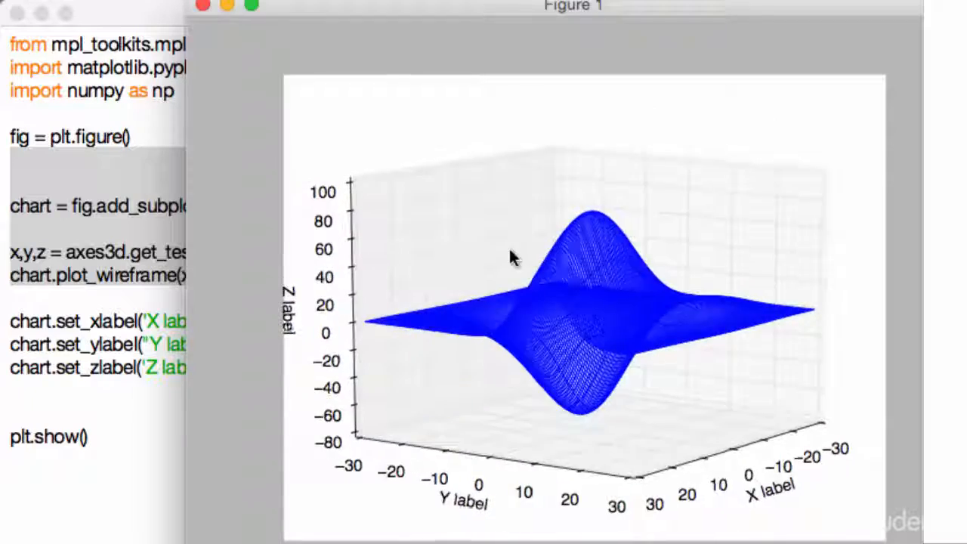
{"action": "left_click_drag", "start_coordinate": [514, 257], "coordinate": [506, 389]}
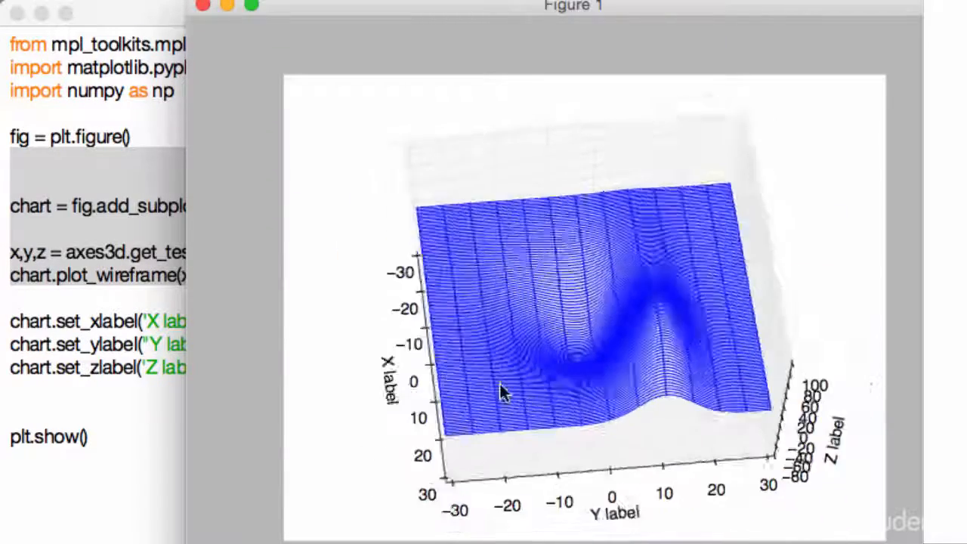
{"action": "left_click_drag", "start_coordinate": [506, 389], "coordinate": [446, 294]}
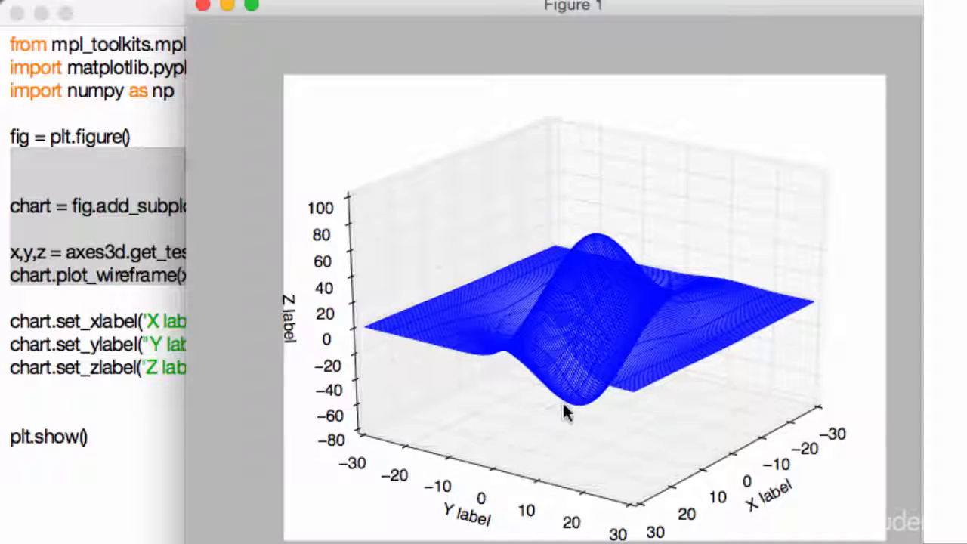
{"action": "left_click_drag", "start_coordinate": [566, 412], "coordinate": [548, 343]}
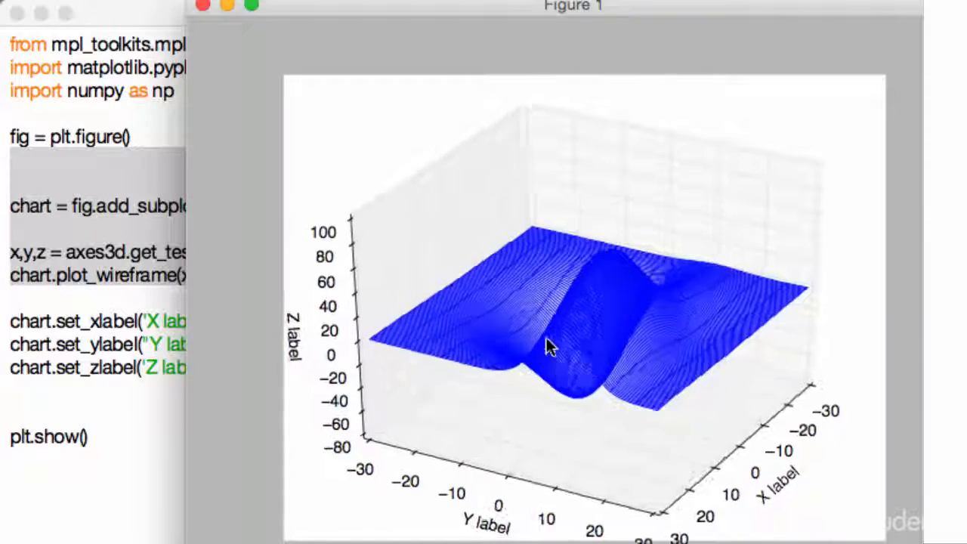